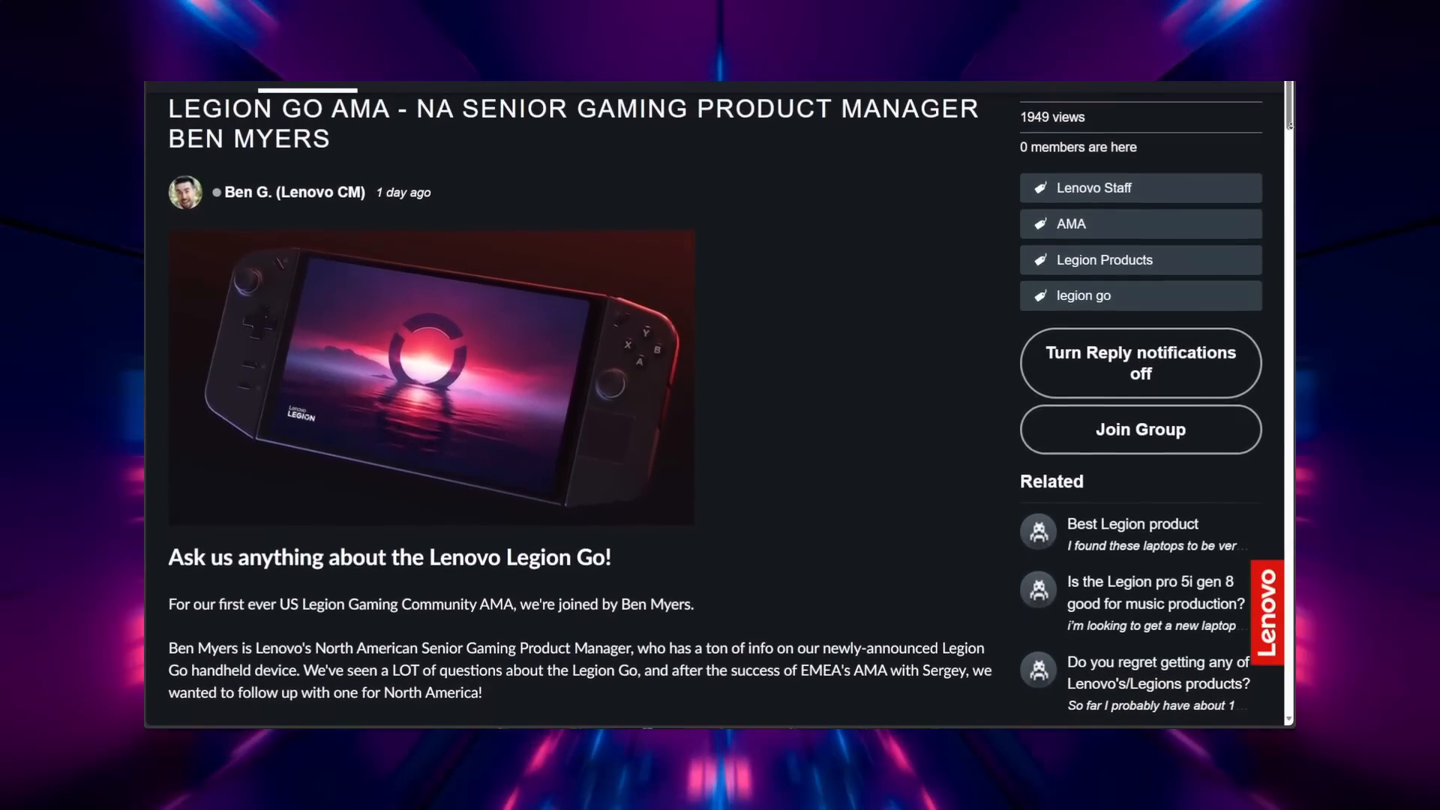
scroll(down, 3)
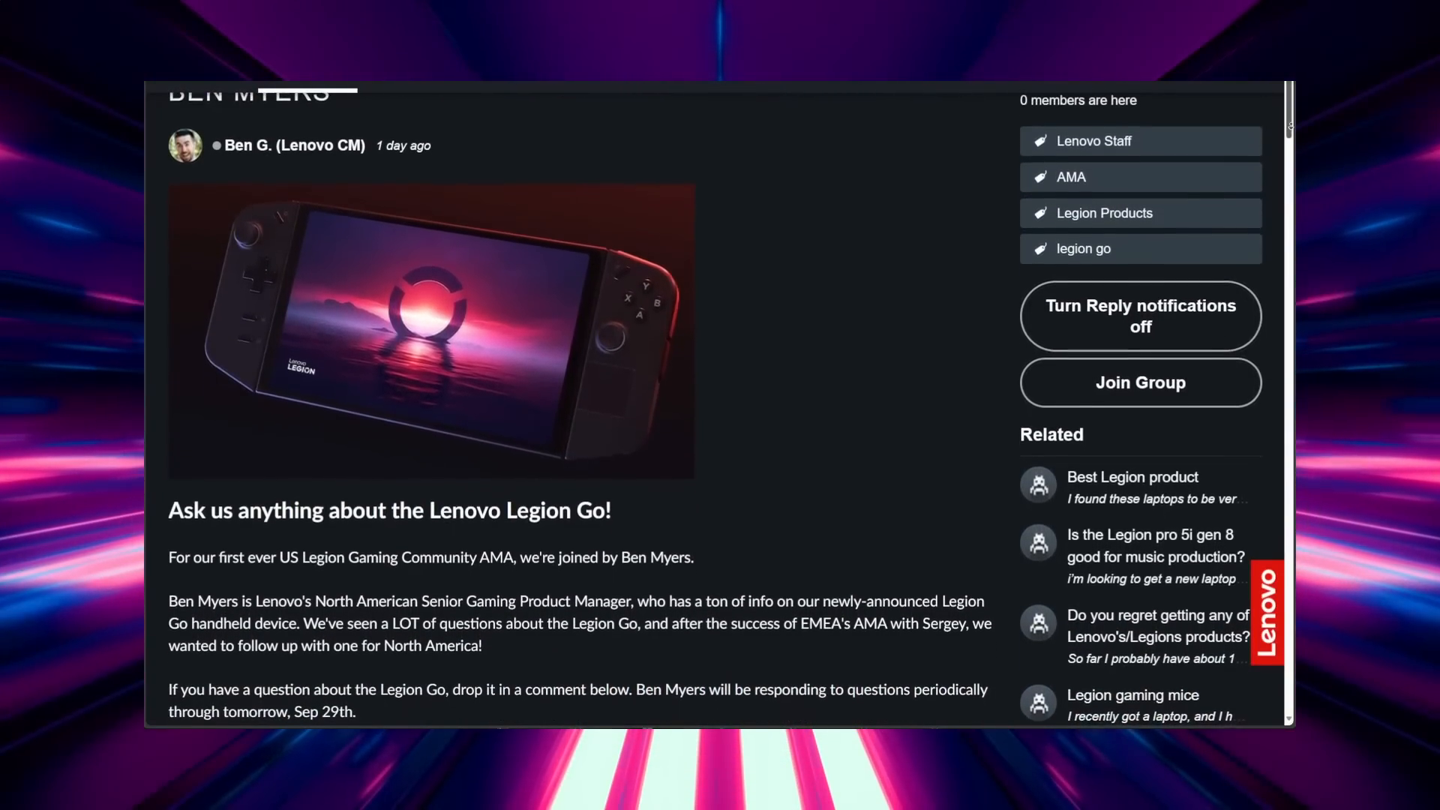
scroll(down, 3)
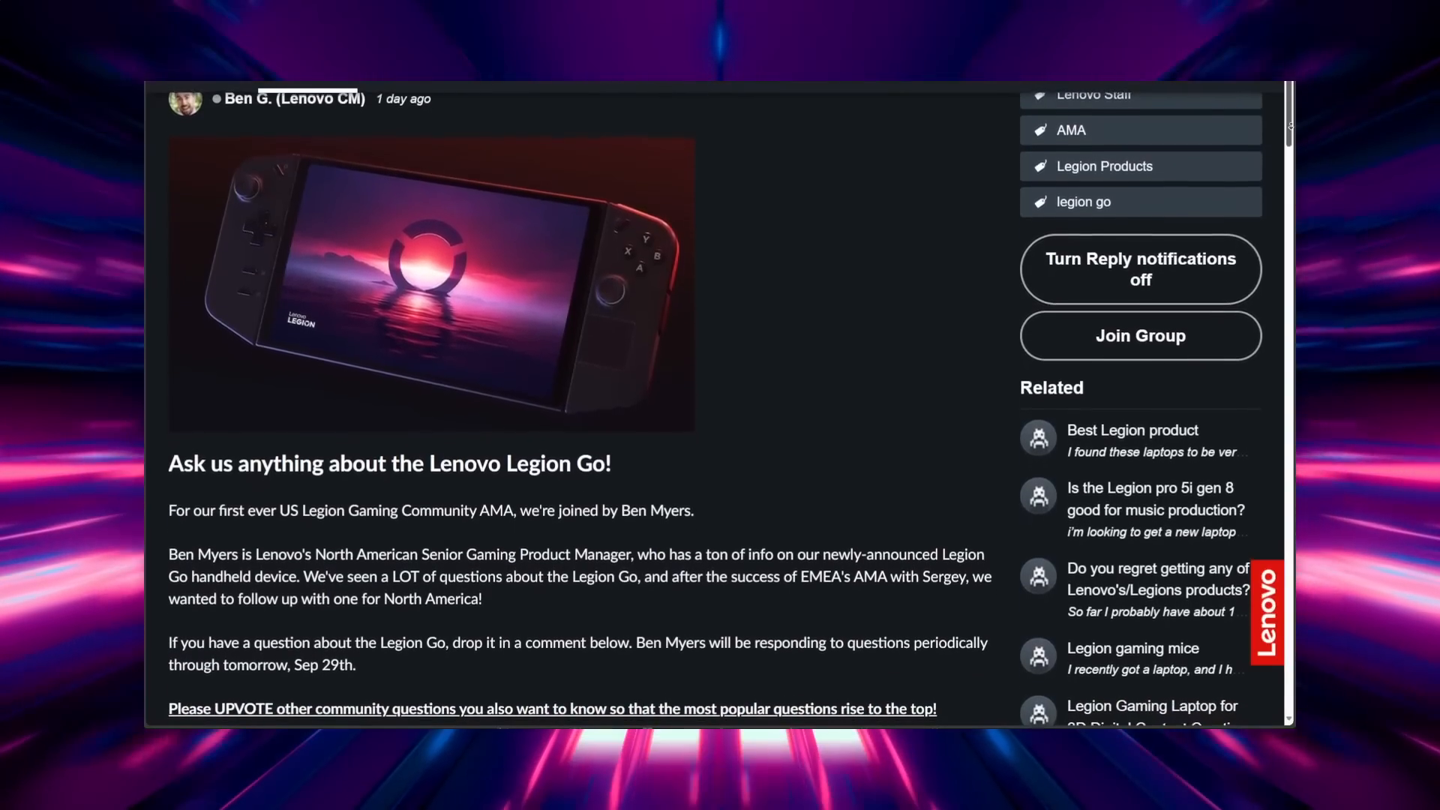